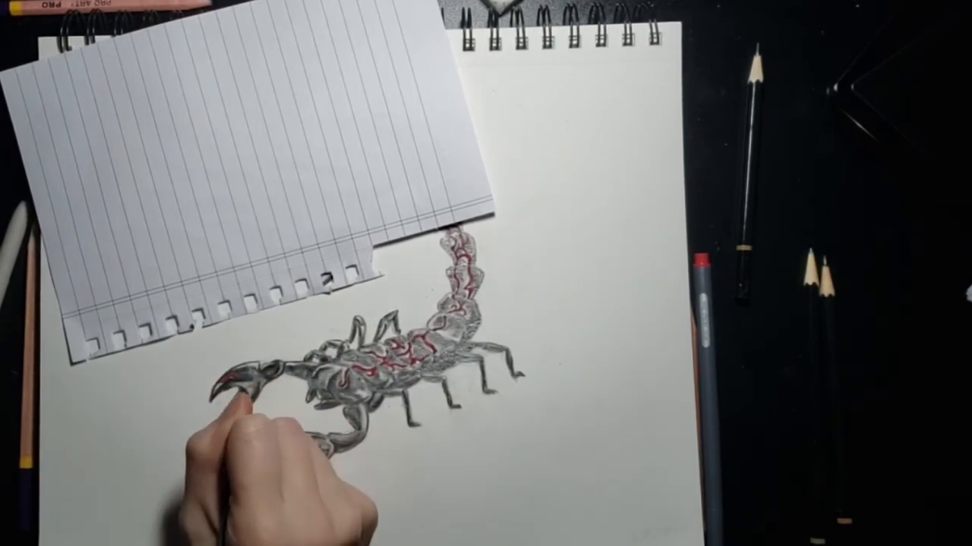
mouse_move(258, 455)
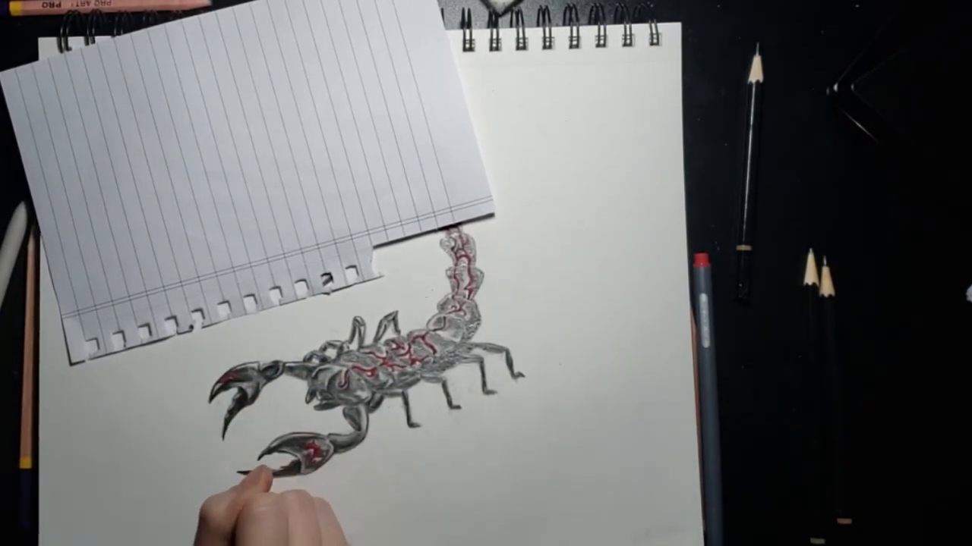